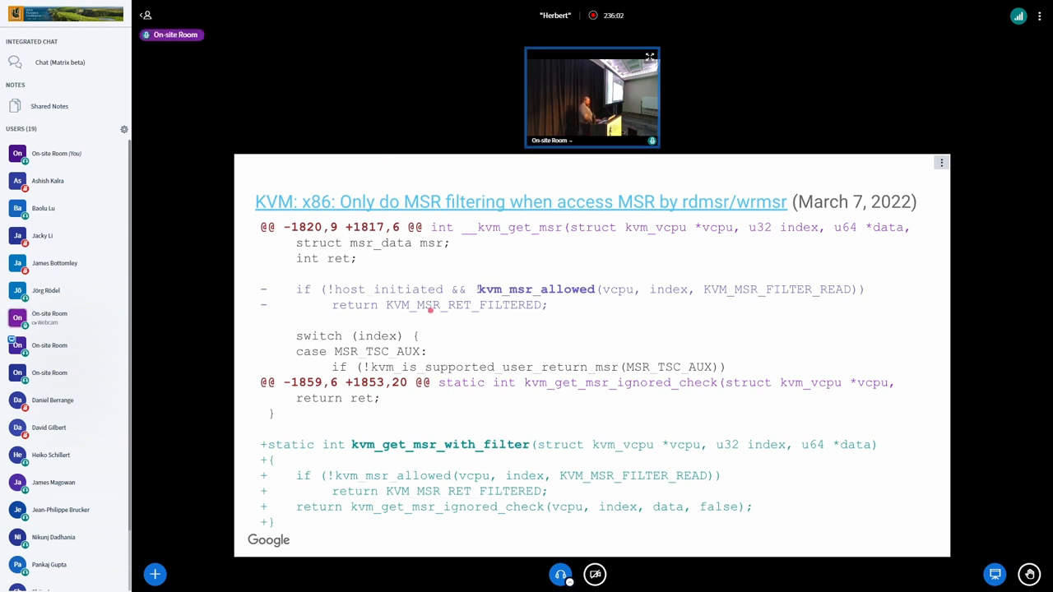
mouse_move(612, 309)
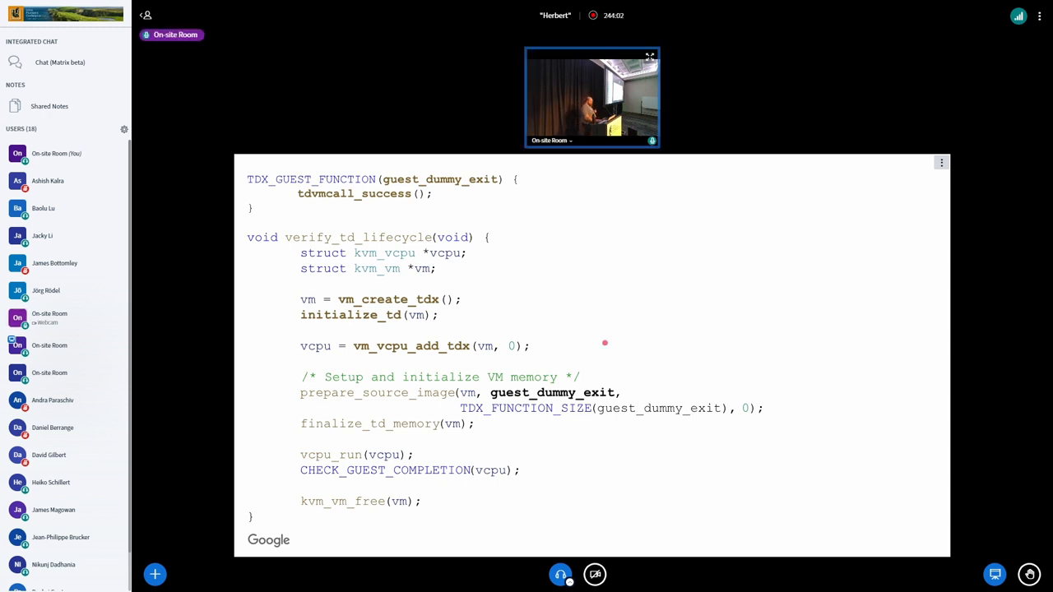
mouse_move(403, 303)
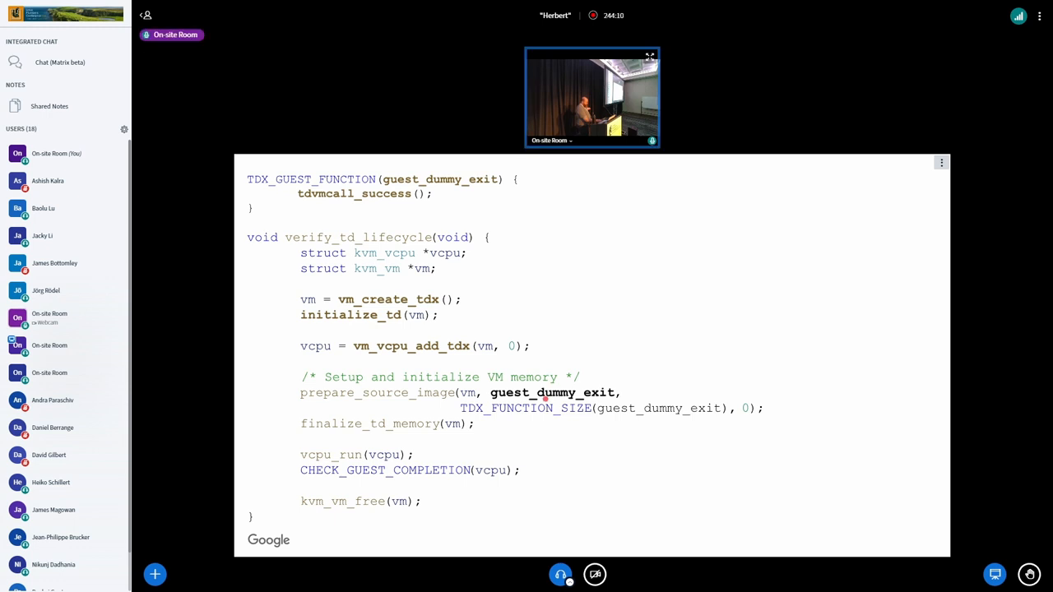
mouse_move(556, 420)
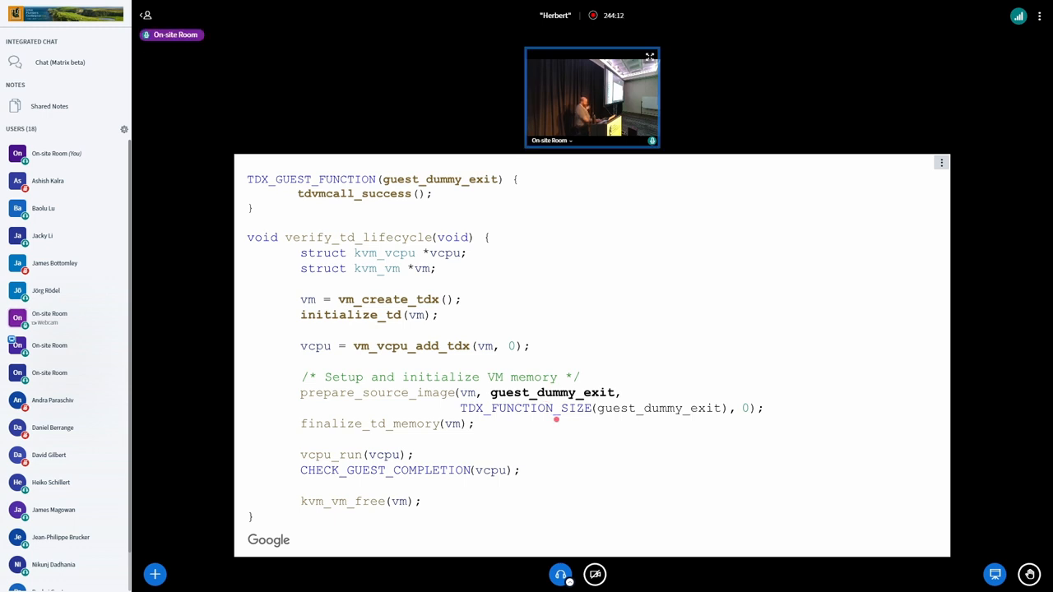